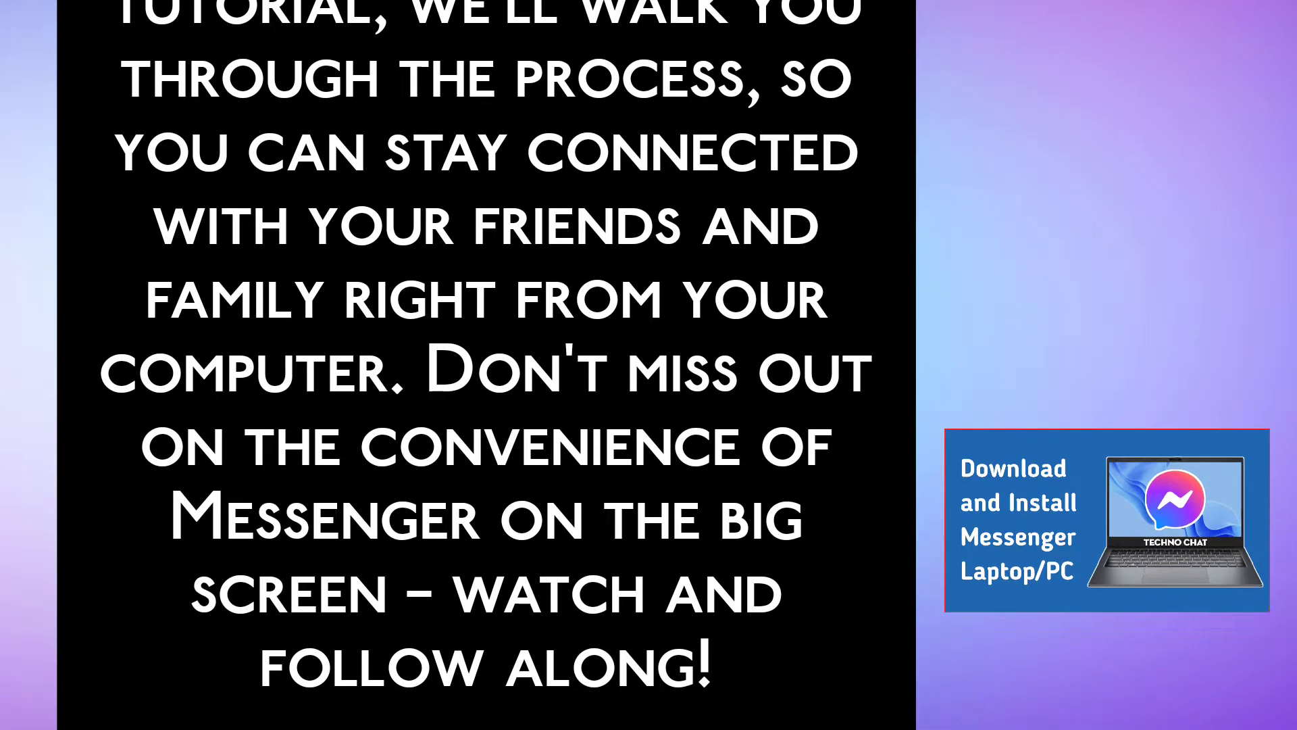
{"action": "scroll", "scroll_direction": "down", "scroll_amount": 3}
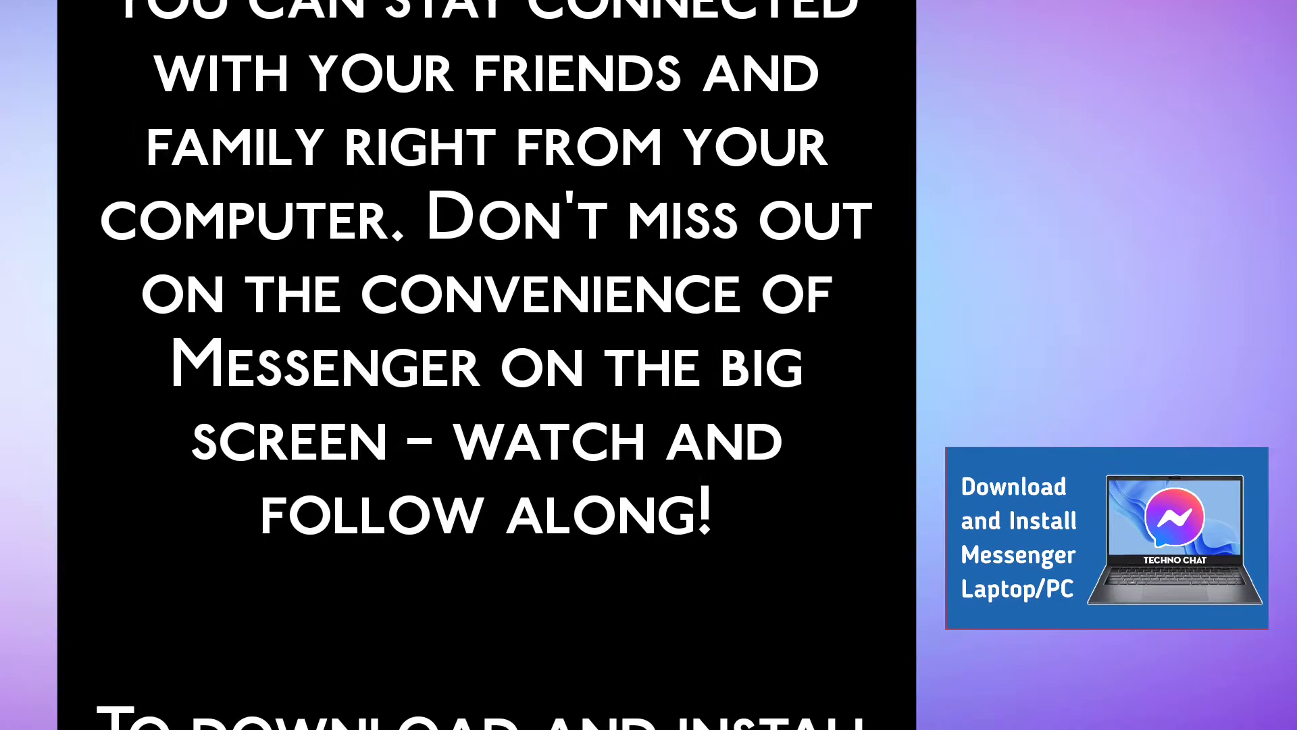
{"action": "scroll", "scroll_direction": "down", "scroll_amount": 3}
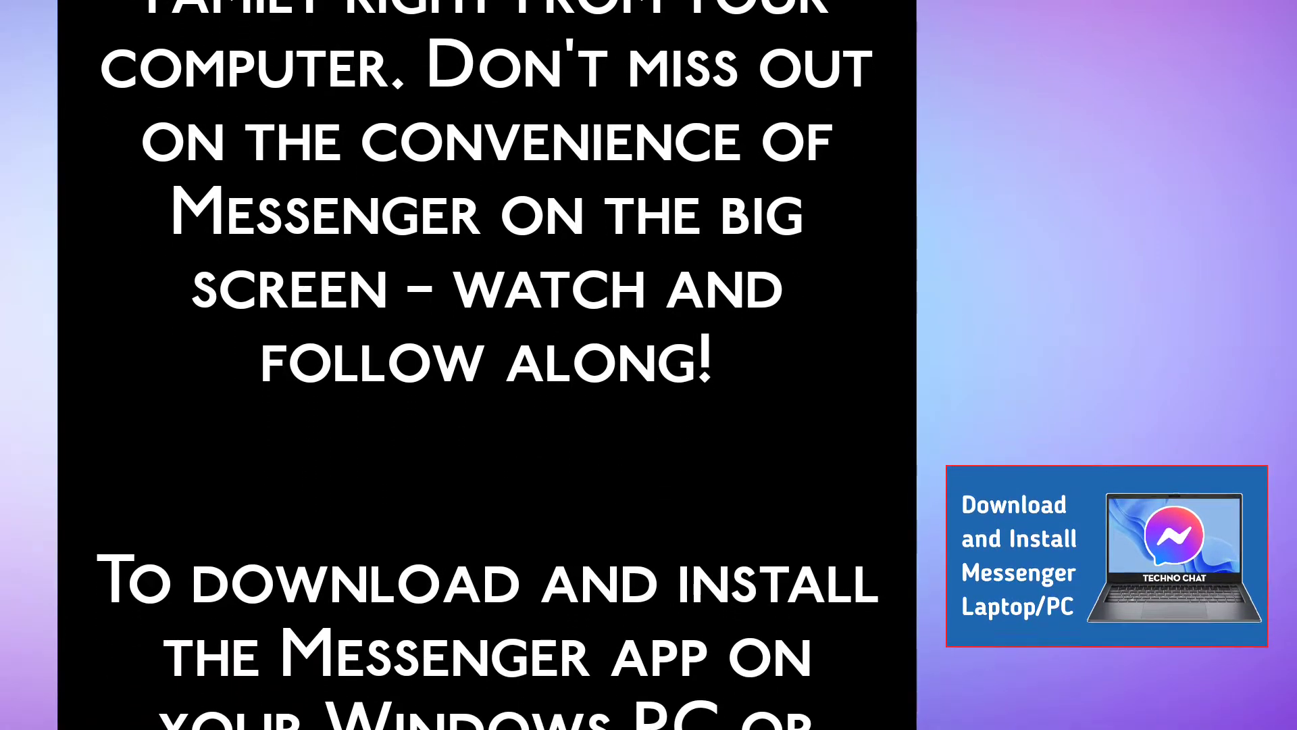
{"action": "scroll", "scroll_direction": "down", "scroll_amount": 3}
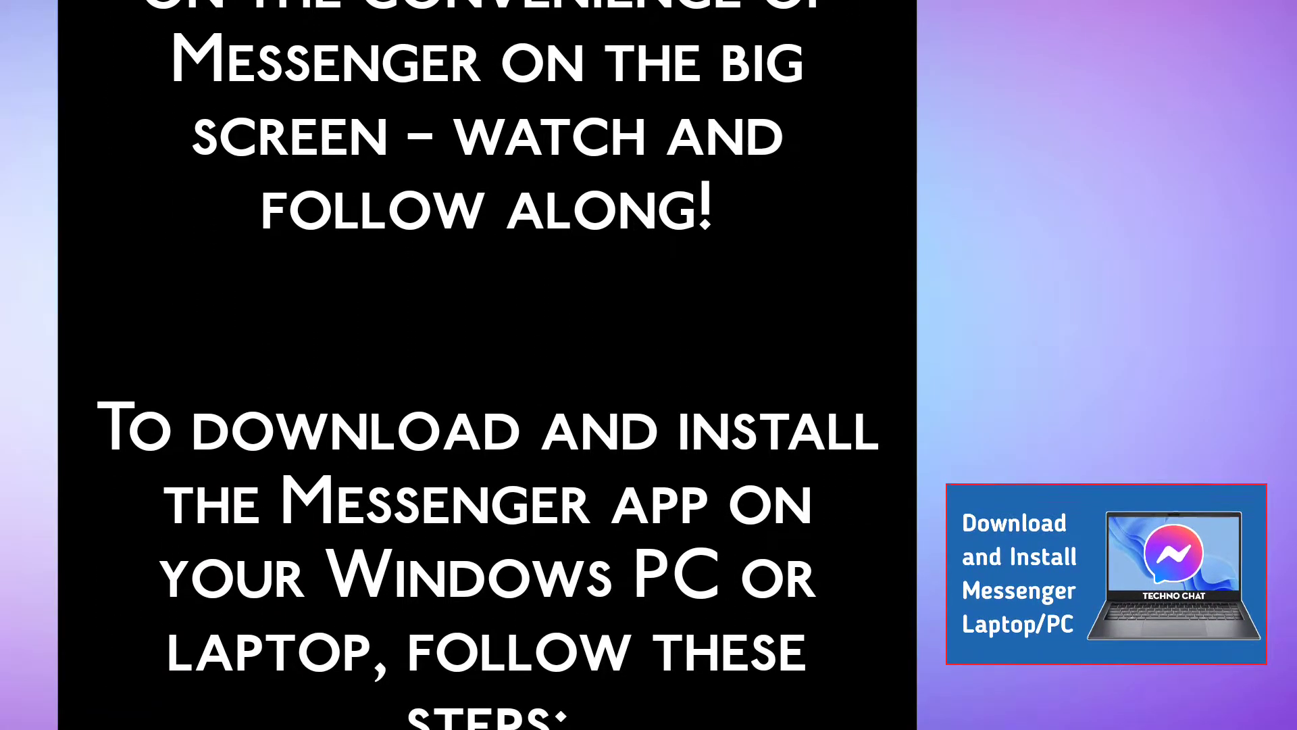
{"action": "scroll", "scroll_direction": "down", "scroll_amount": 3}
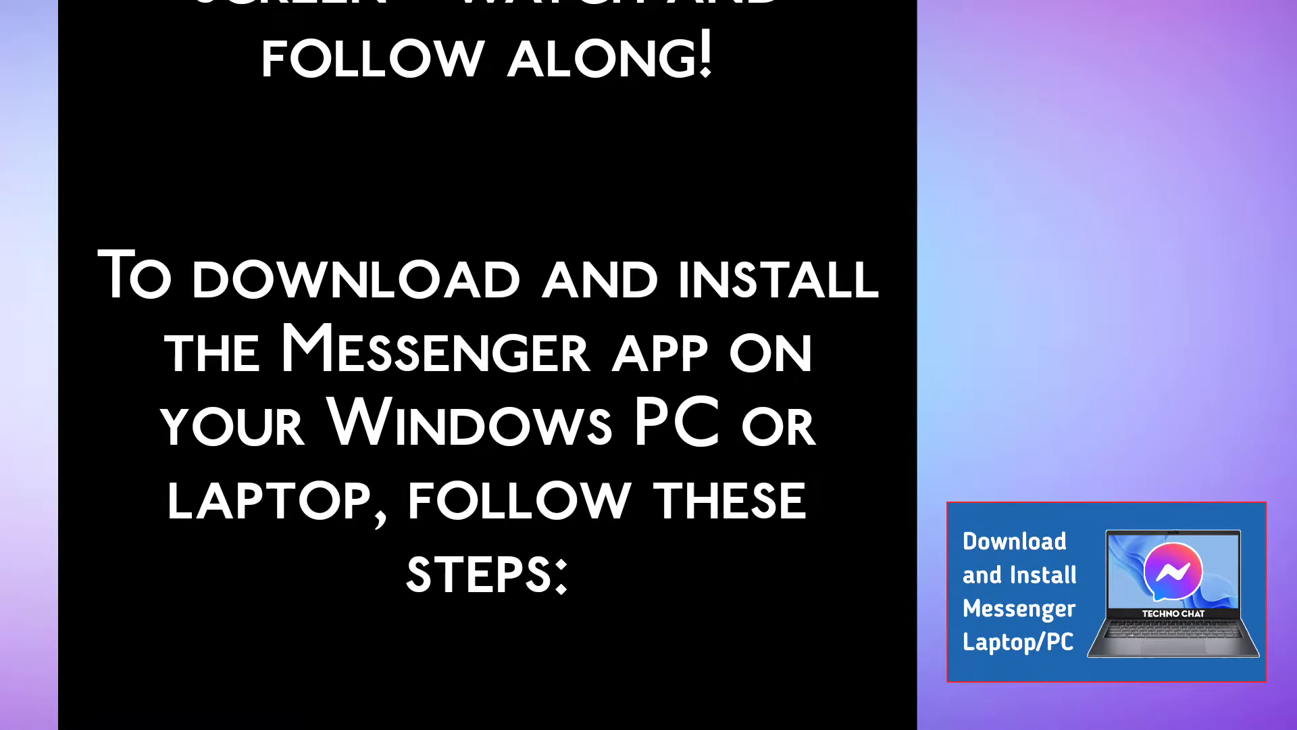
{"action": "scroll", "scroll_direction": "down", "scroll_amount": 3}
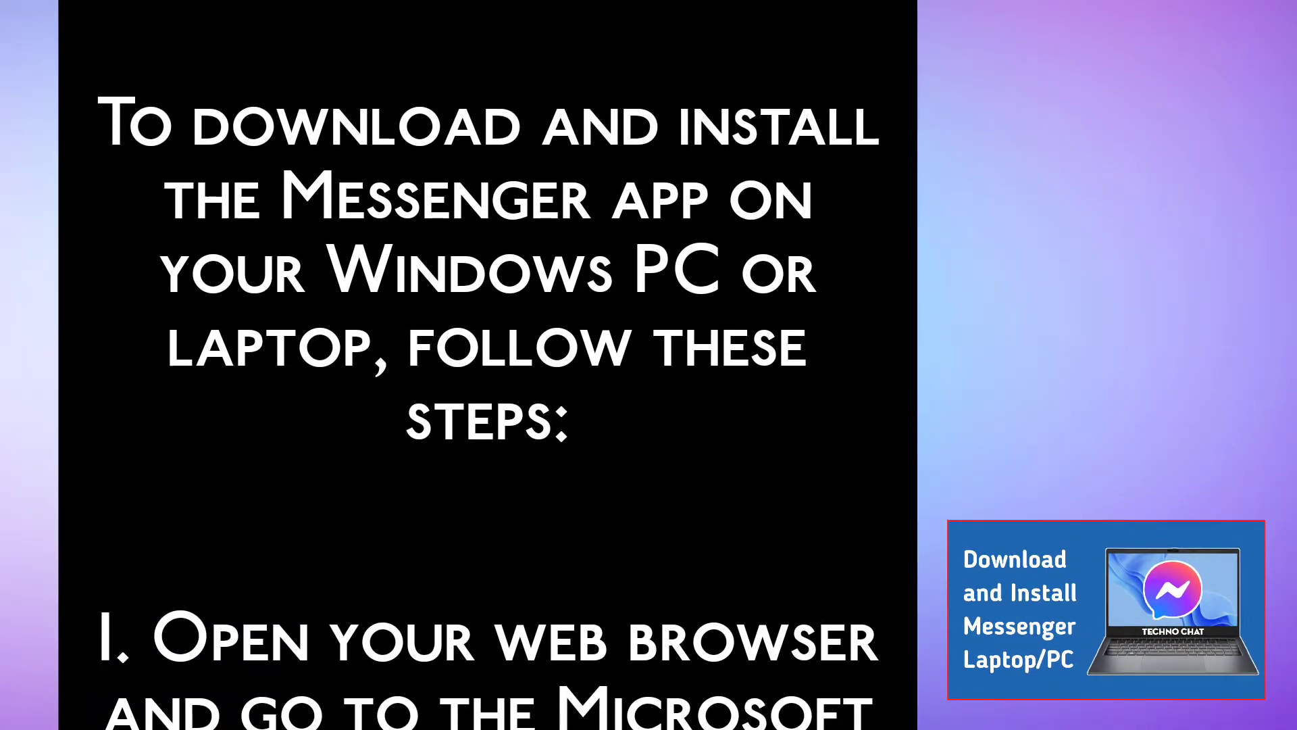
{"action": "scroll", "scroll_direction": "down", "scroll_amount": 3}
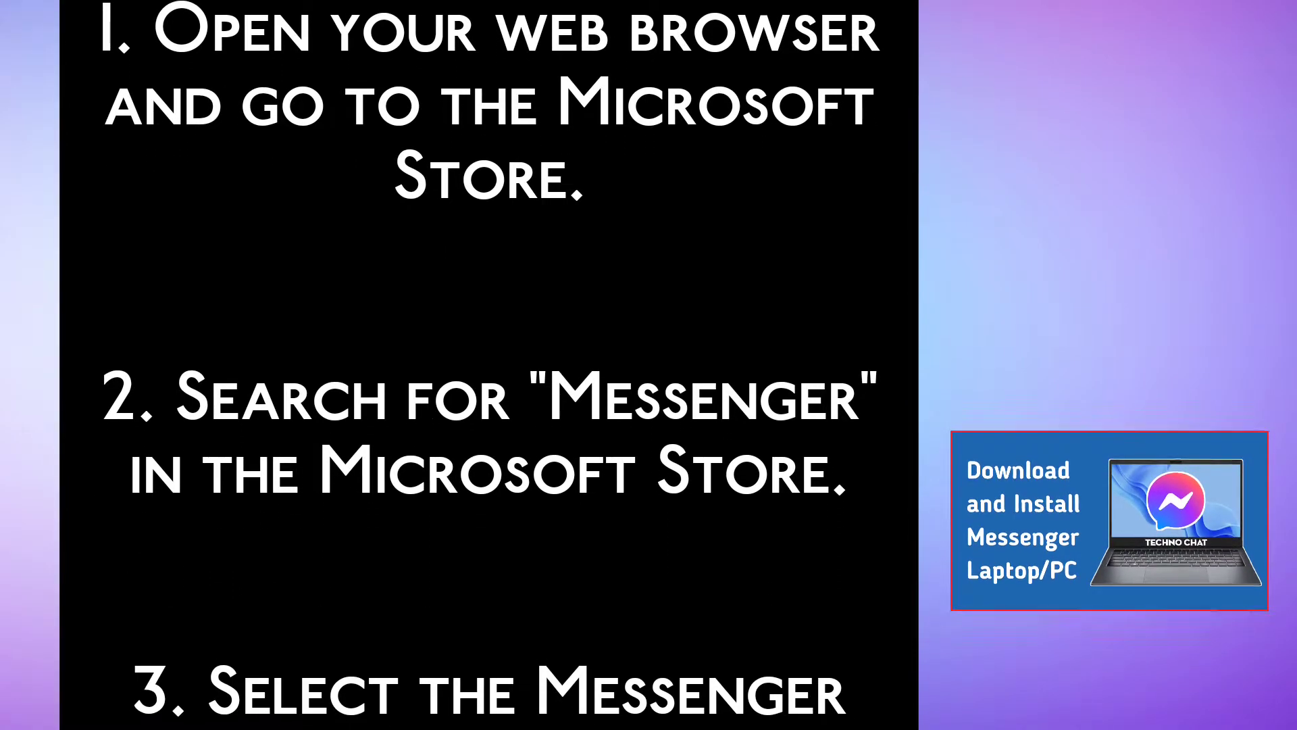
{"action": "scroll", "scroll_direction": "down", "scroll_amount": 3}
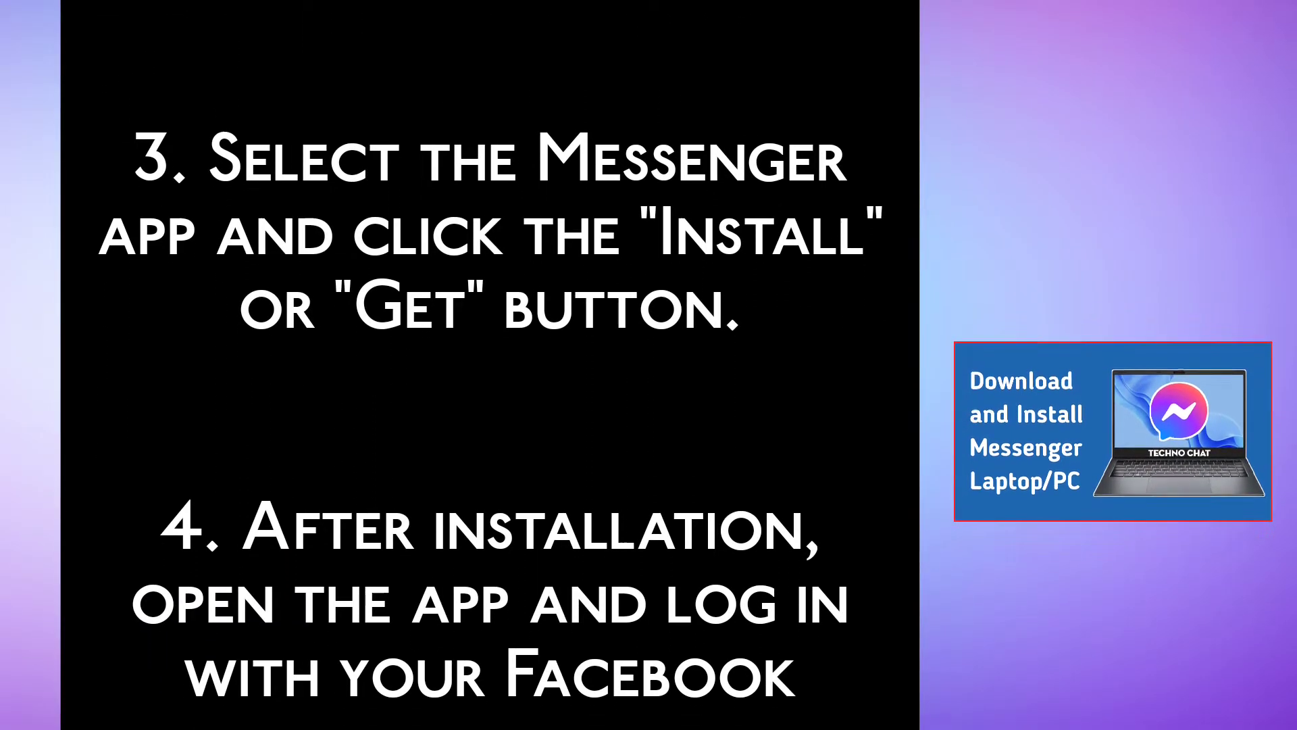
{"action": "scroll", "scroll_direction": "down", "scroll_amount": 3}
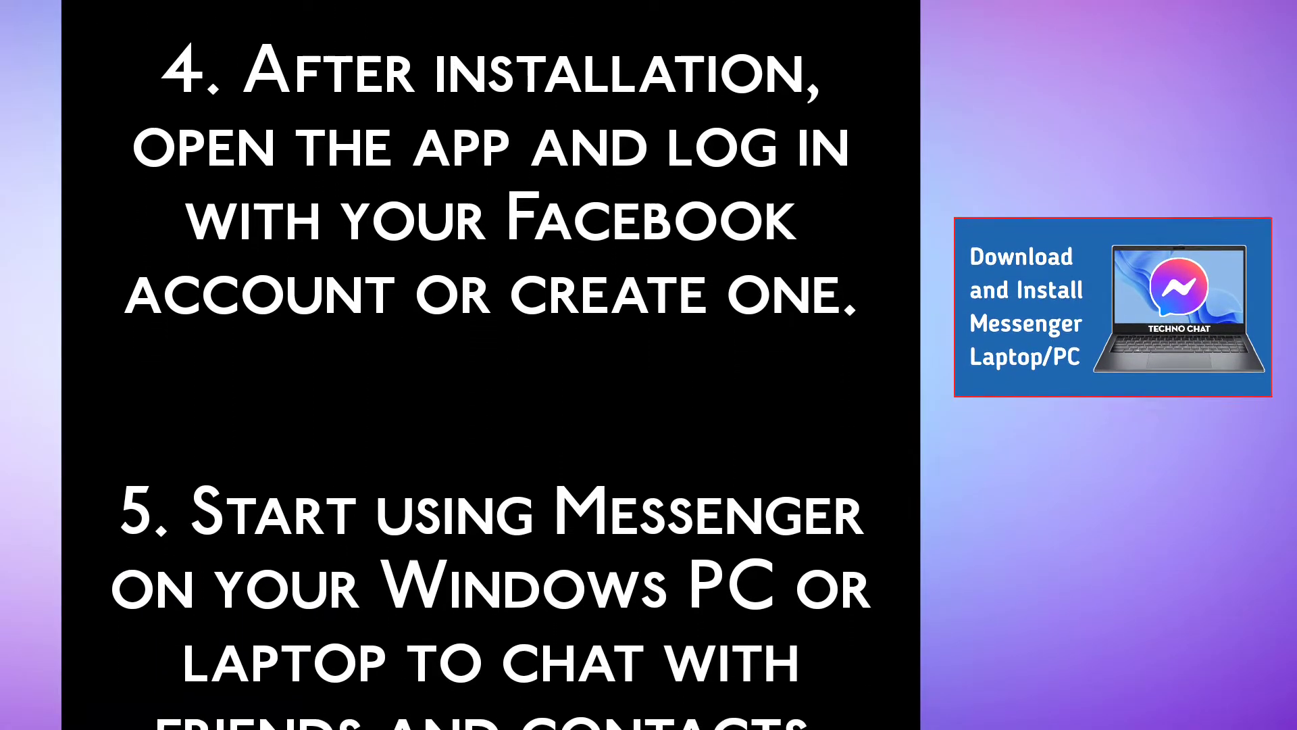
{"action": "scroll", "scroll_direction": "down", "scroll_amount": 3}
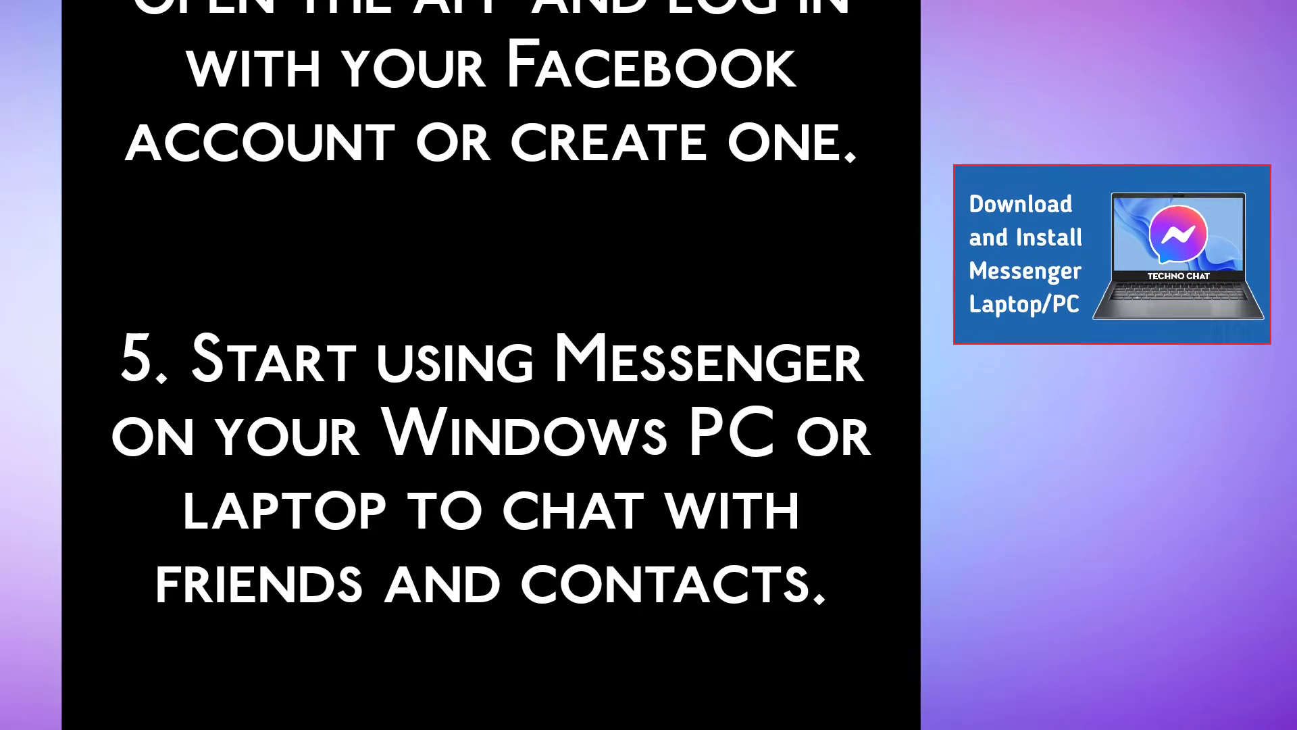